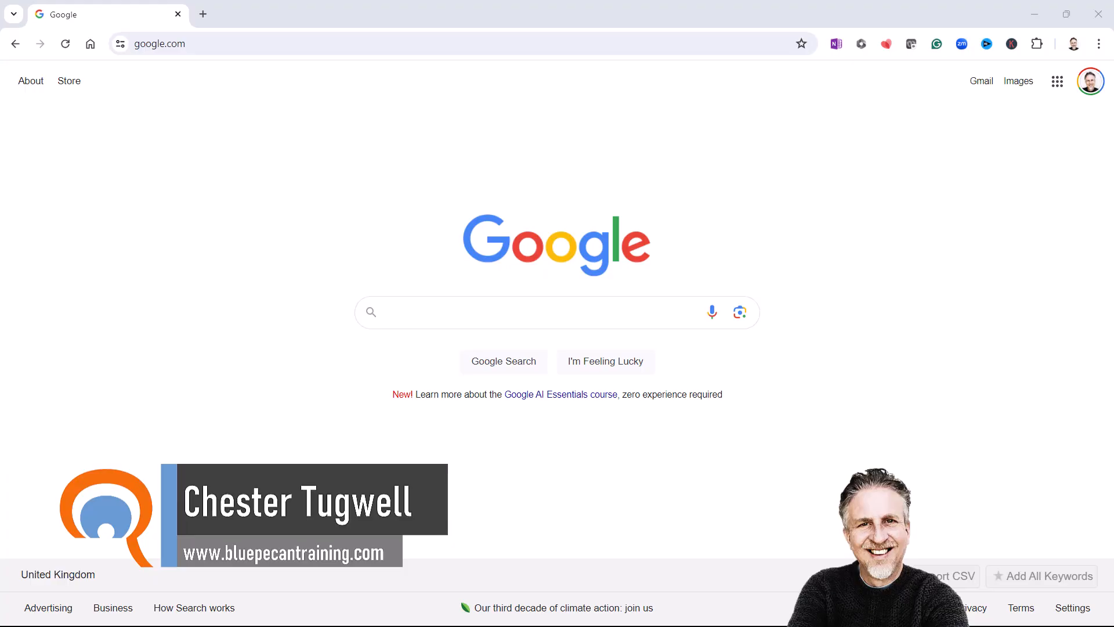
From Google Search, go to Google Forms through the Google apps launcher.
left_click(1056, 80)
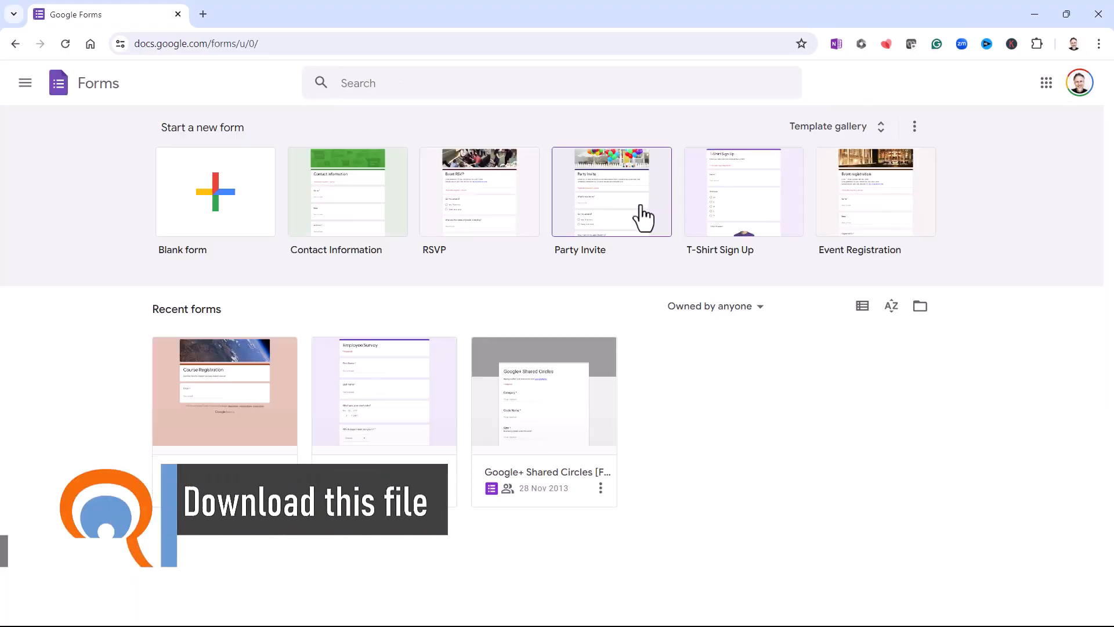
Start a blank form and title it 'Course Registration'.
left_click(215, 192)
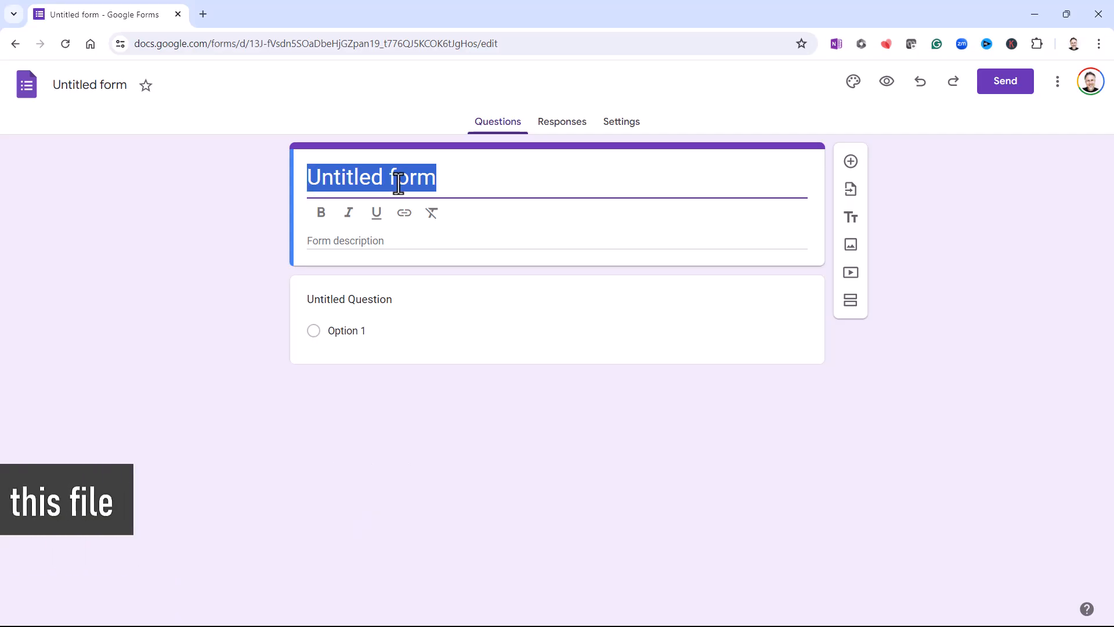
type("Course Registration")
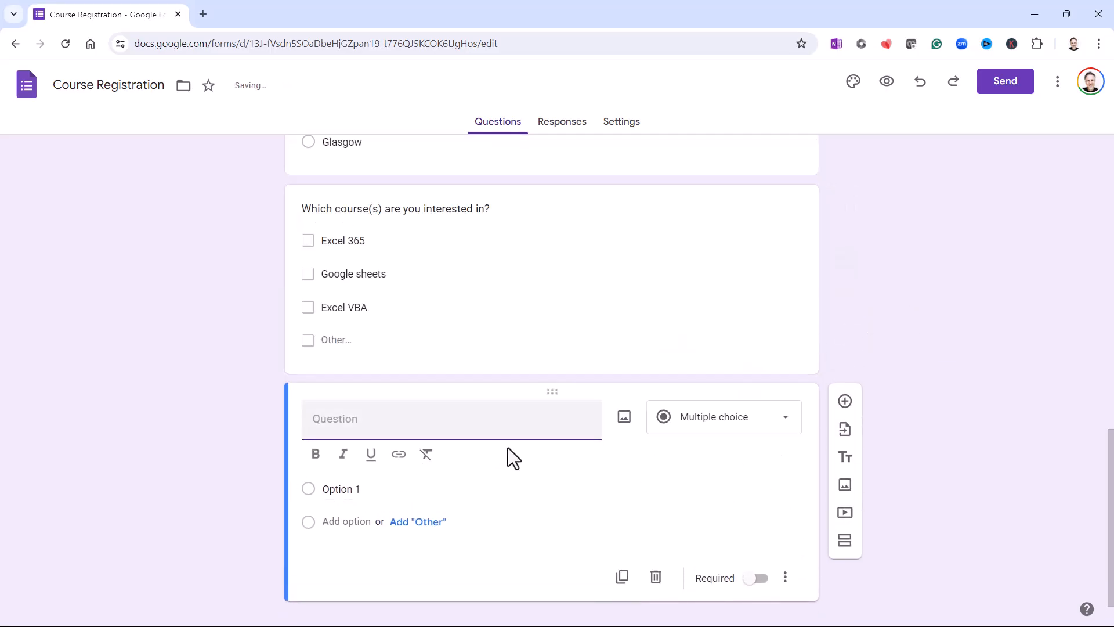
Begin typing the text of the next question below the course interest question.
type("Wh")
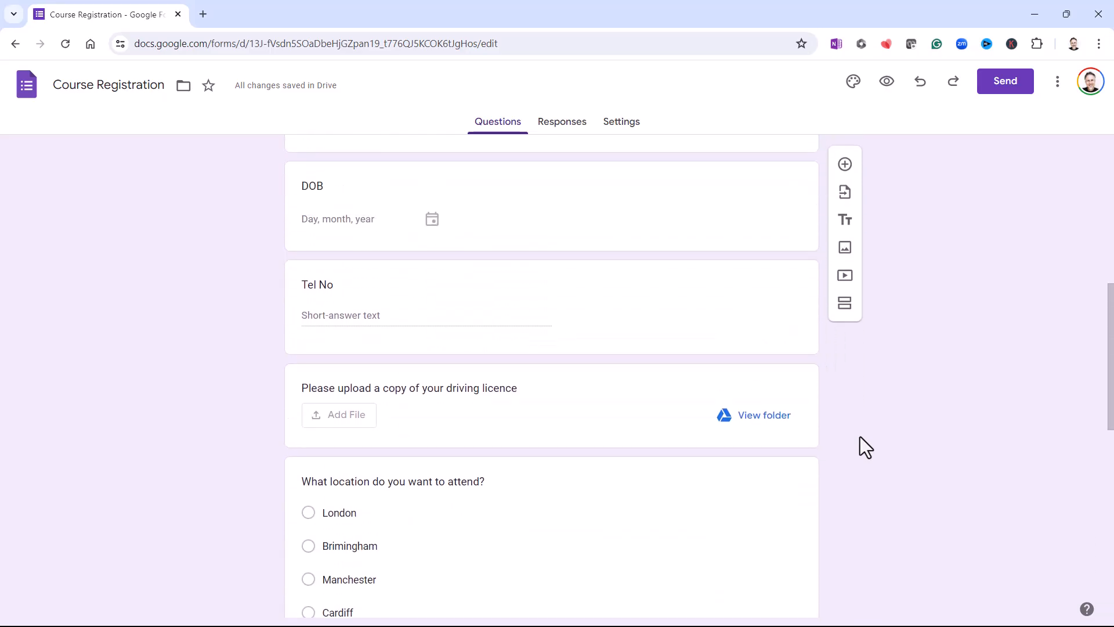
left_click(852, 82)
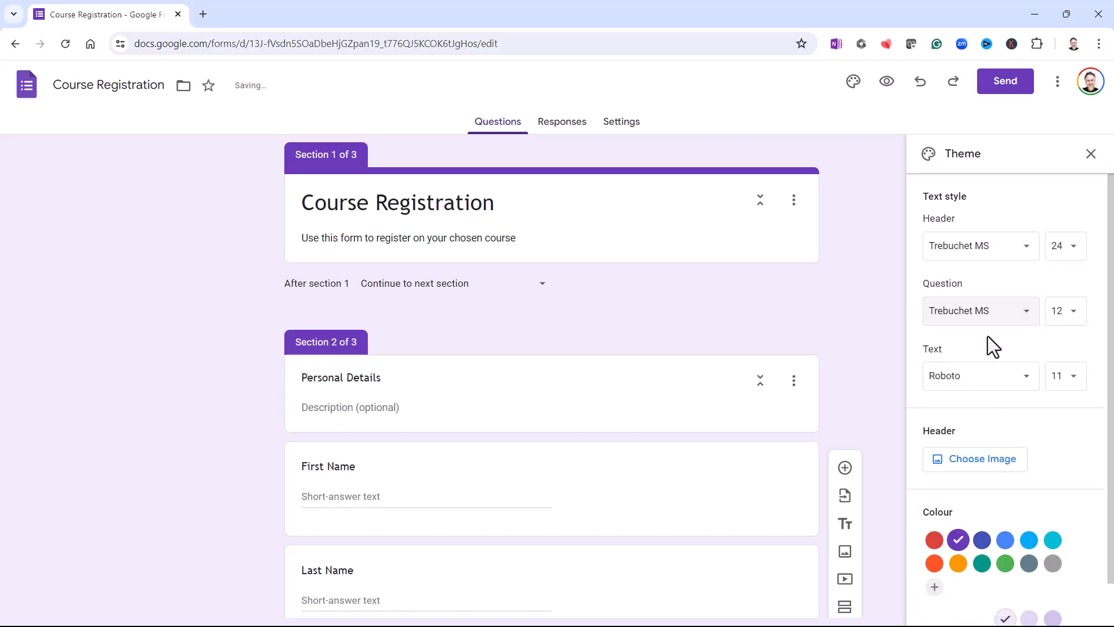
Set the body text font to Trebuchet MS in the Theme panel.
left_click(974, 375)
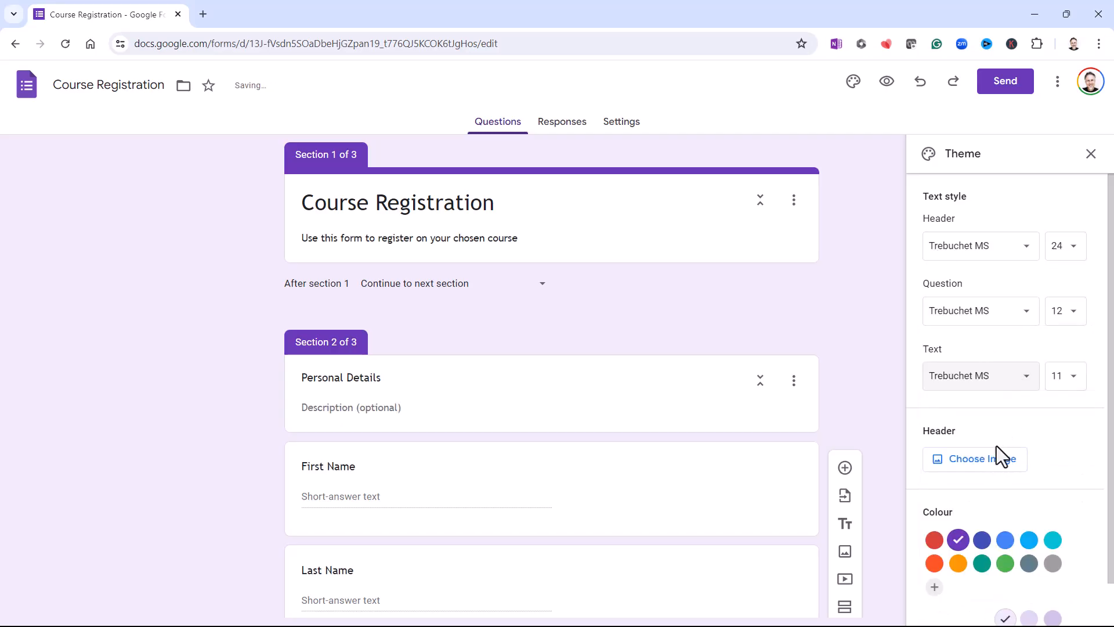
left_click(974, 459)
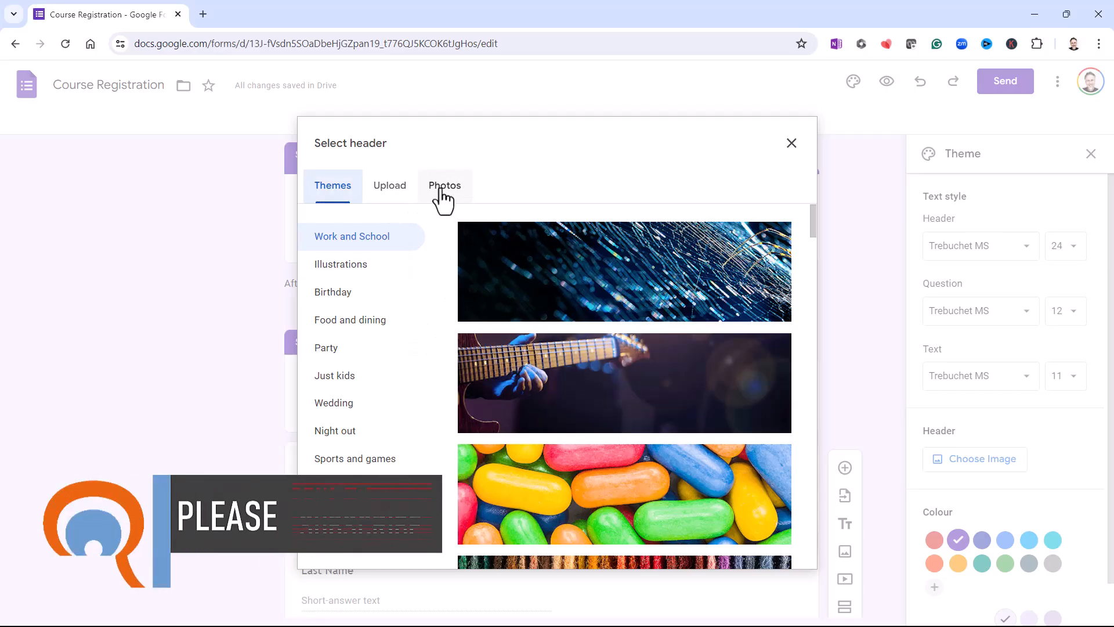